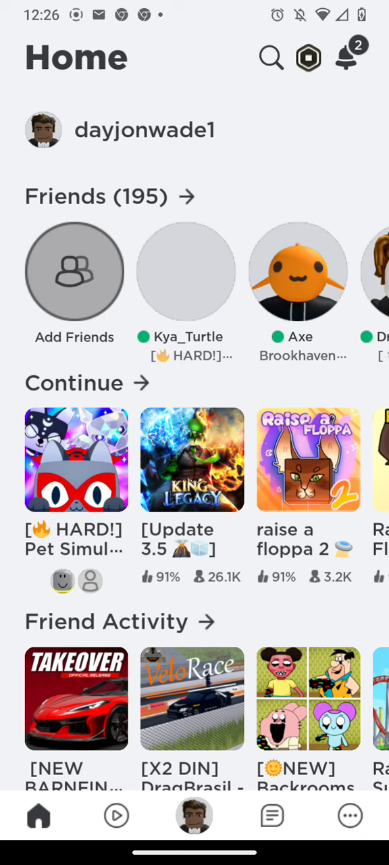
Open the Pet Simulator X tile under Continue and join a friend's server.
scroll(down, 3)
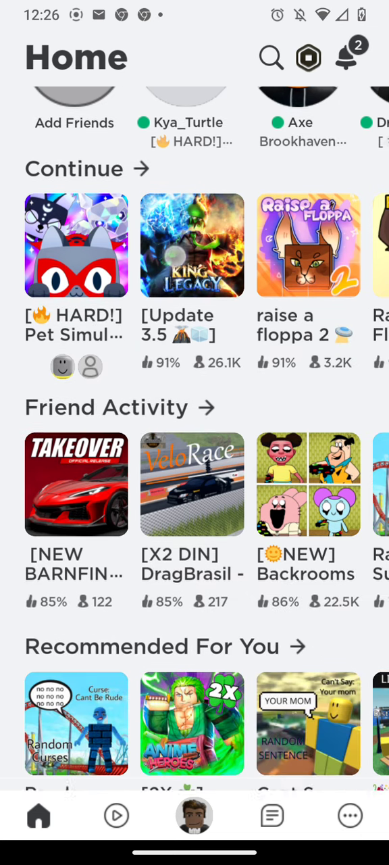
scroll(down, 3)
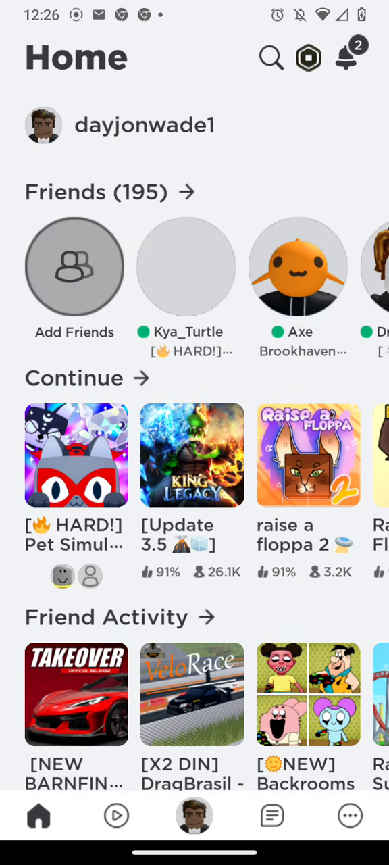
click(77, 474)
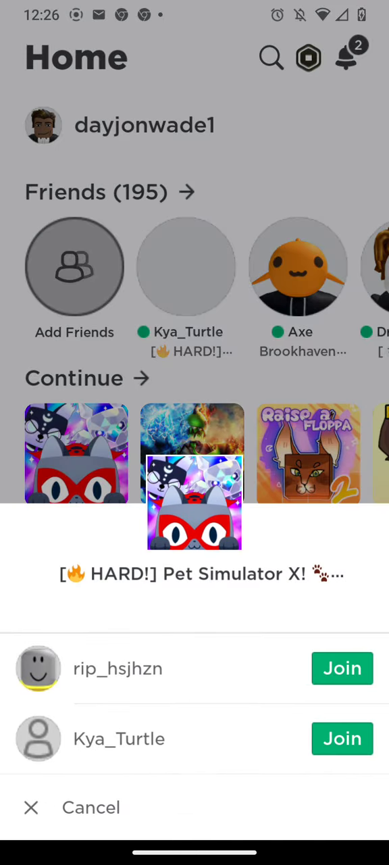
click(32, 826)
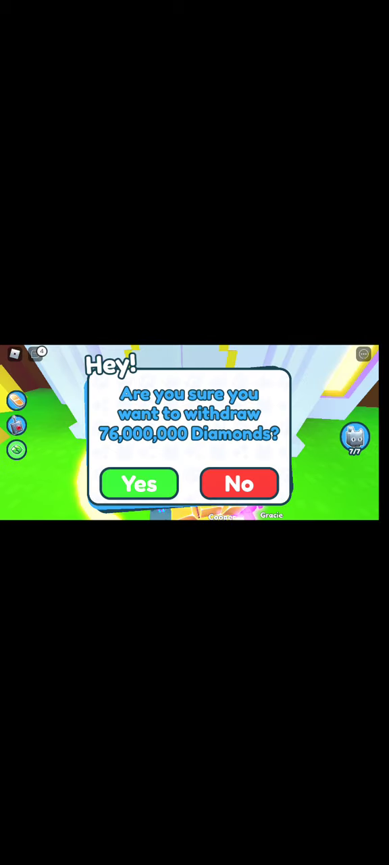
Confirm the 76,000,000 Diamond withdrawal with Yes and dismiss the Success popup with Ok!
click(139, 483)
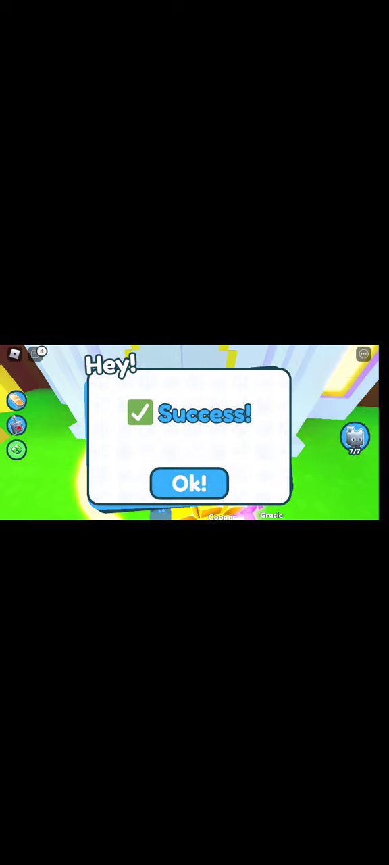
click(189, 483)
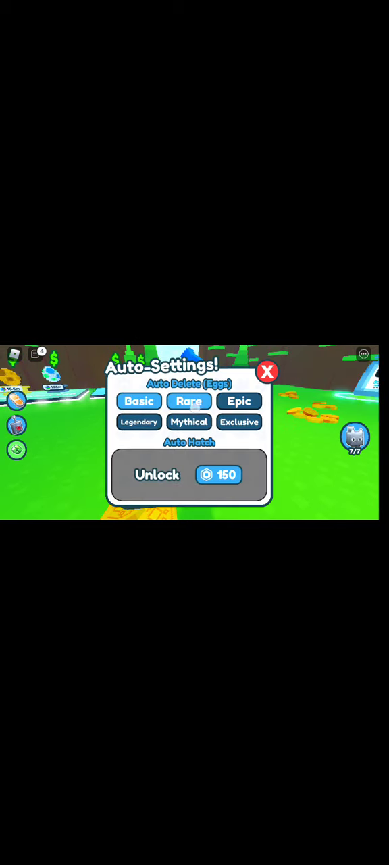